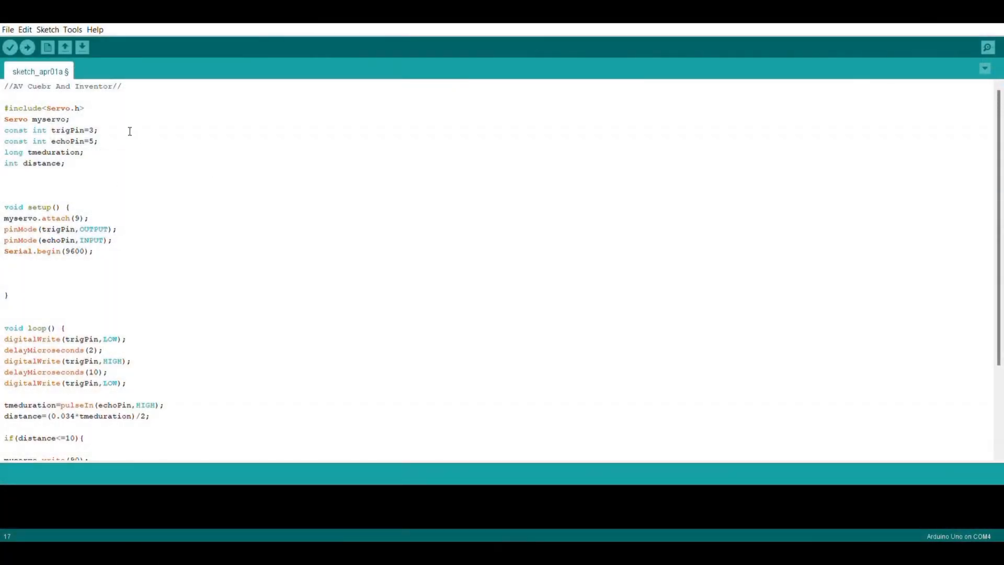
- Add the comment '//AV Cuebr And Inventor//' to the sketch
left_click(10, 261)
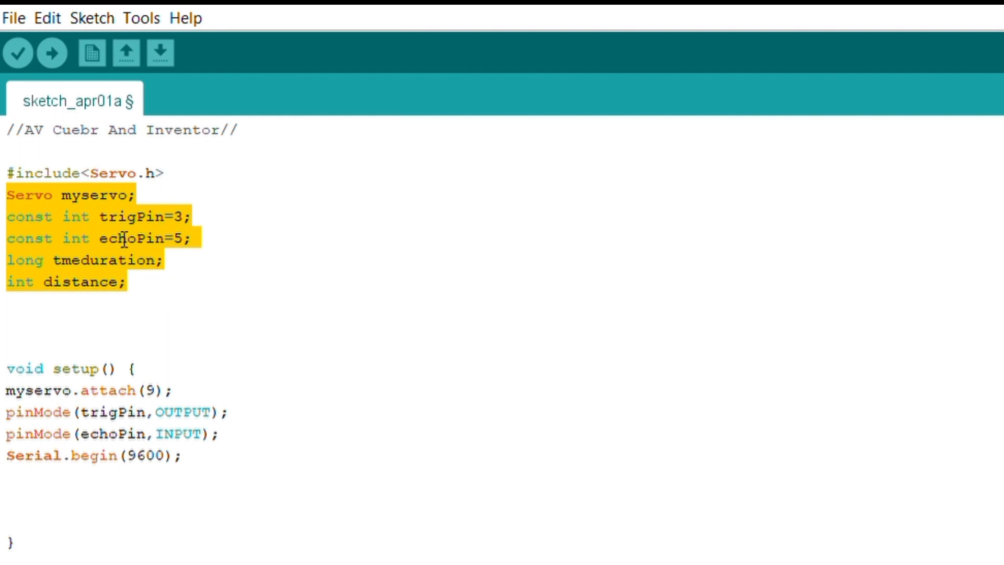
mouse_move(163, 292)
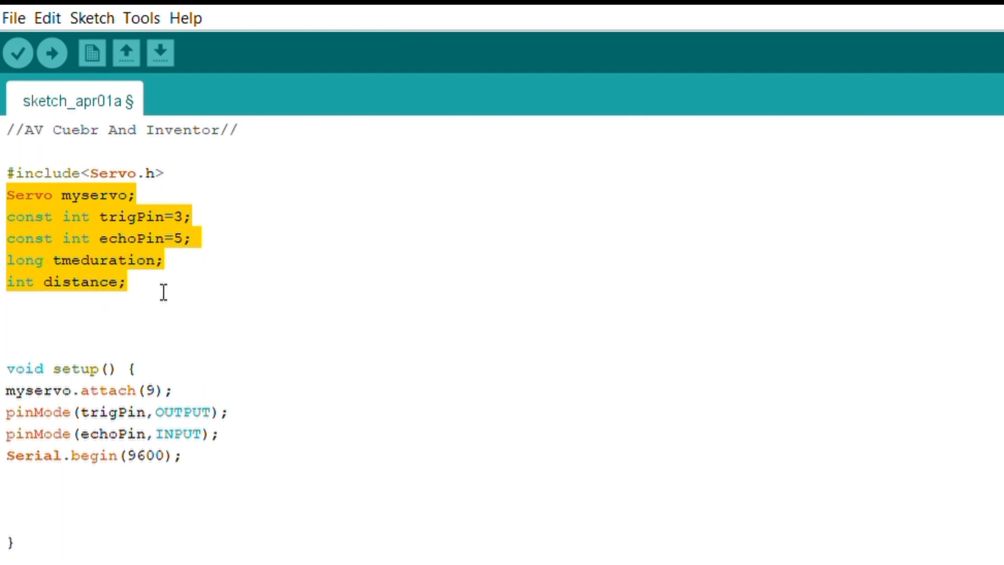
left_click(7, 323)
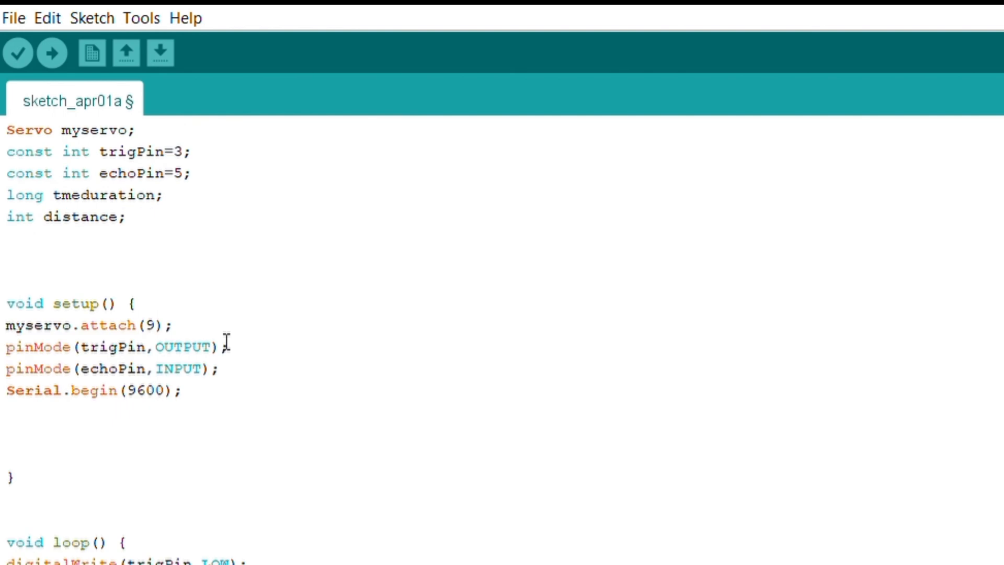
type("//AV Cuebr And Inventor//")
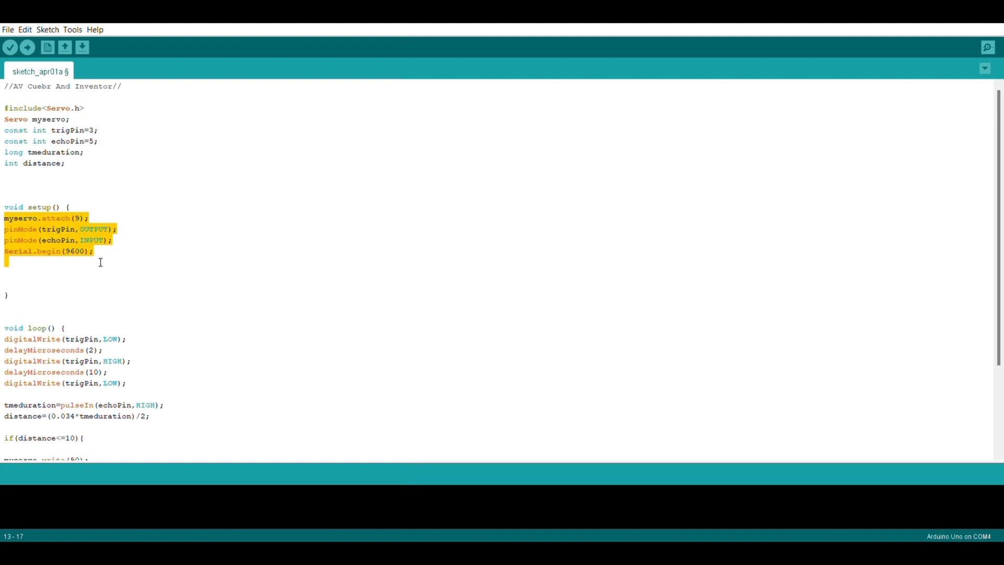
mouse_move(84, 263)
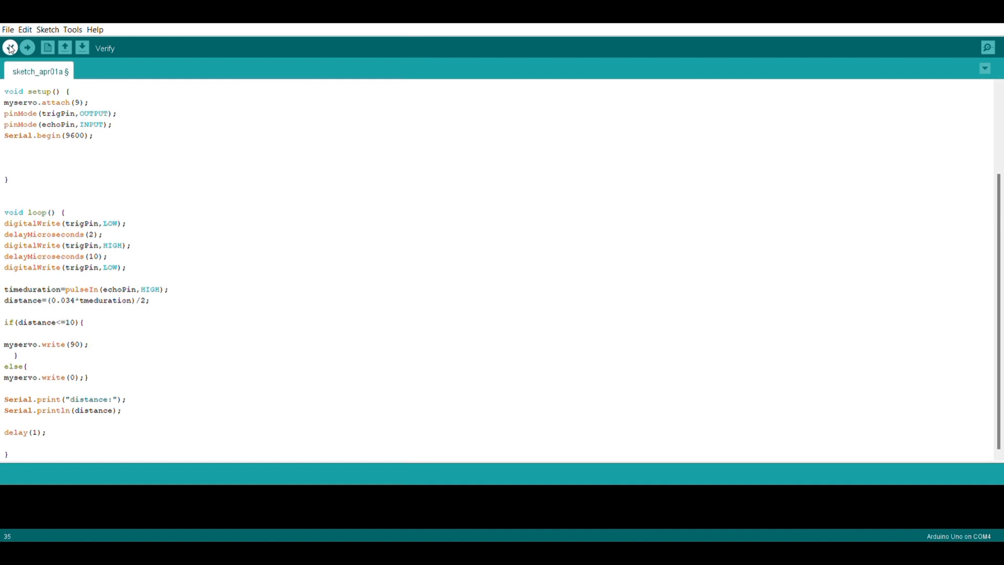
- Verify the sketch, save it as Toll_Tax_System_using_Arduino, and upload it to the Uno on COM4
left_click(11, 47)
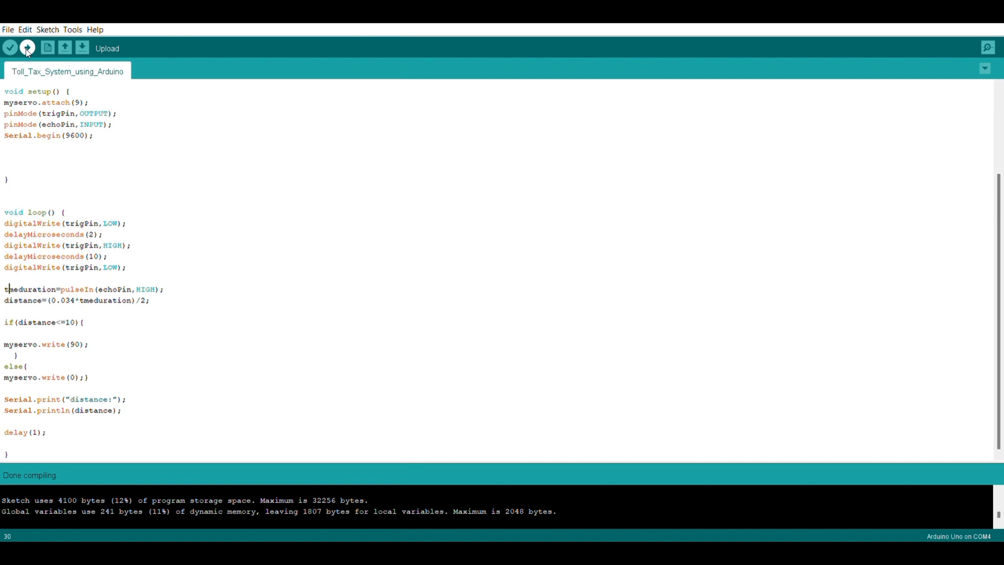
left_click(27, 48)
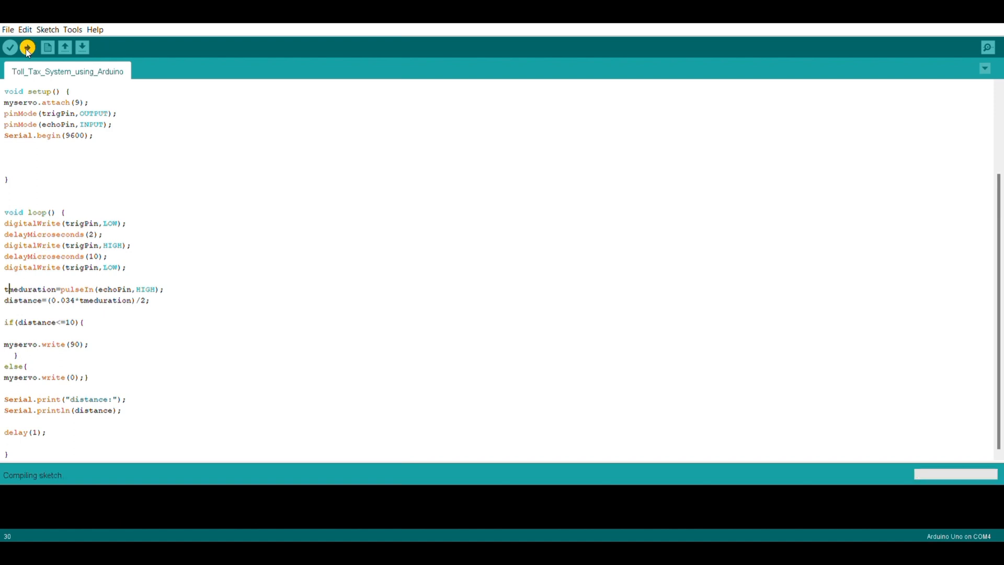
left_click(27, 47)
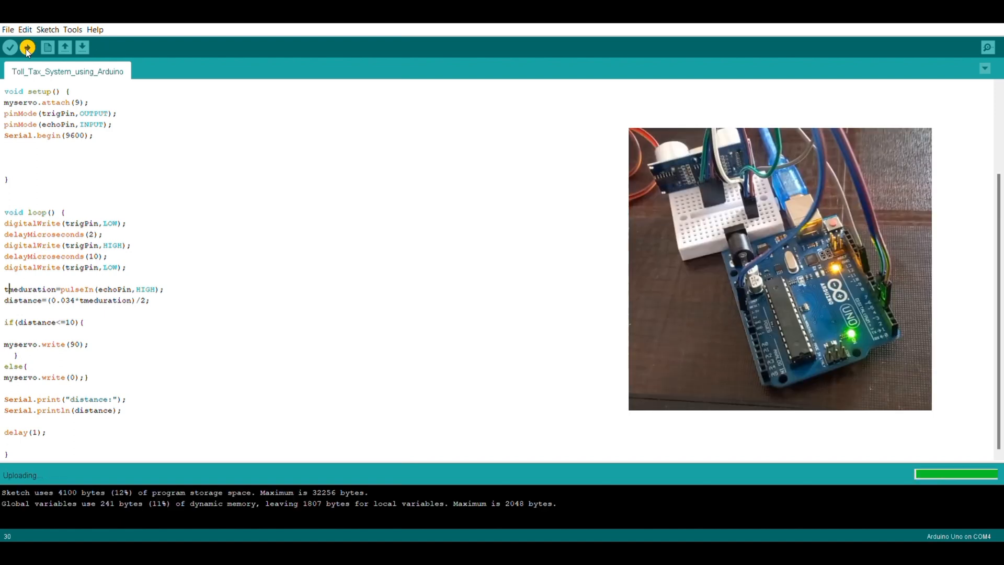